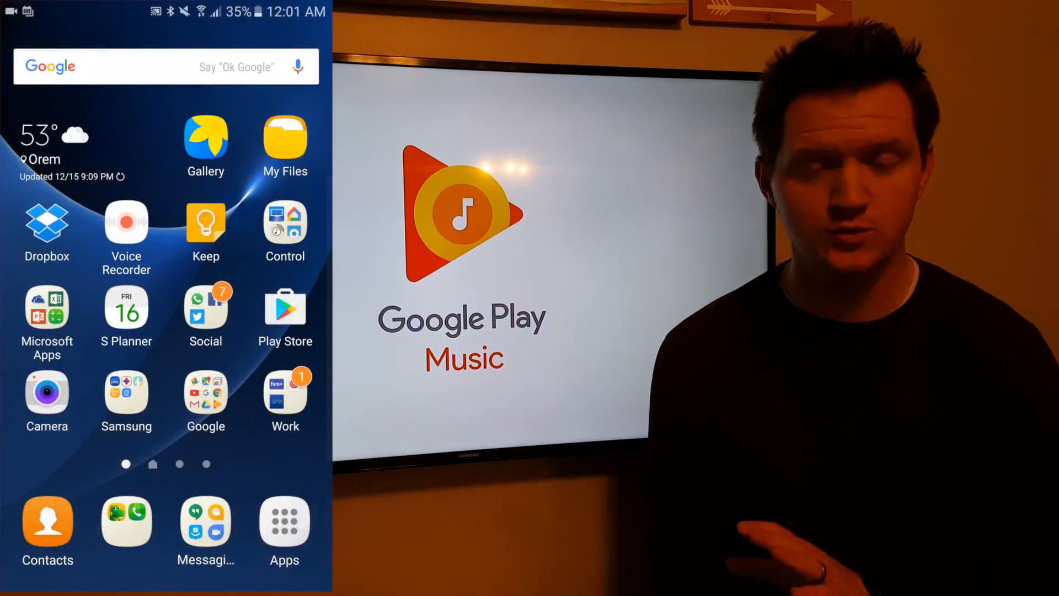
- Launch Google Play Music from the Google apps folder on the home screen
{"action": "left_click", "coordinate": [205, 393]}
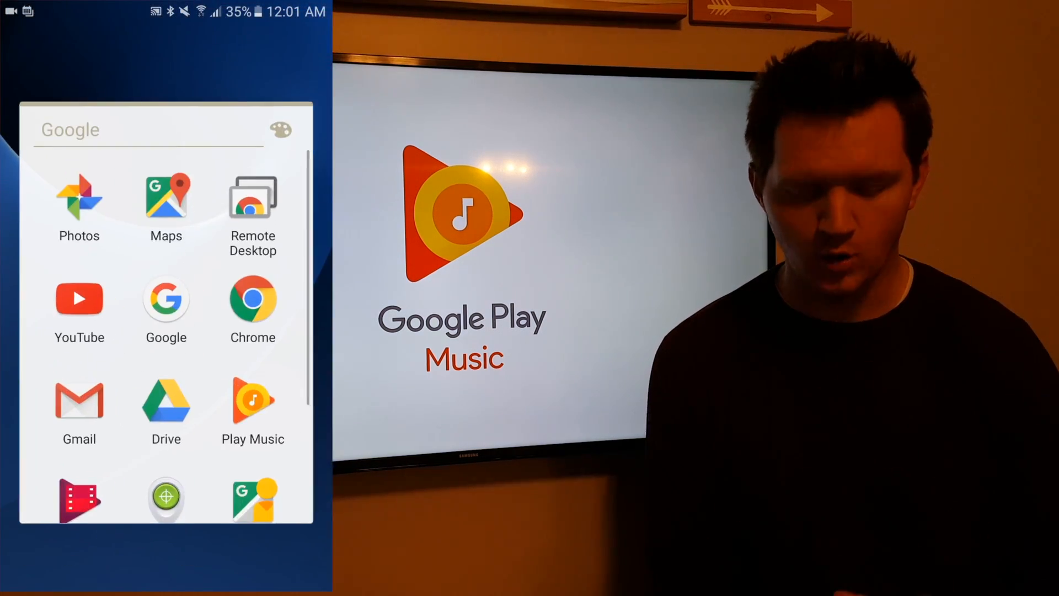
{"action": "left_click", "coordinate": [252, 406]}
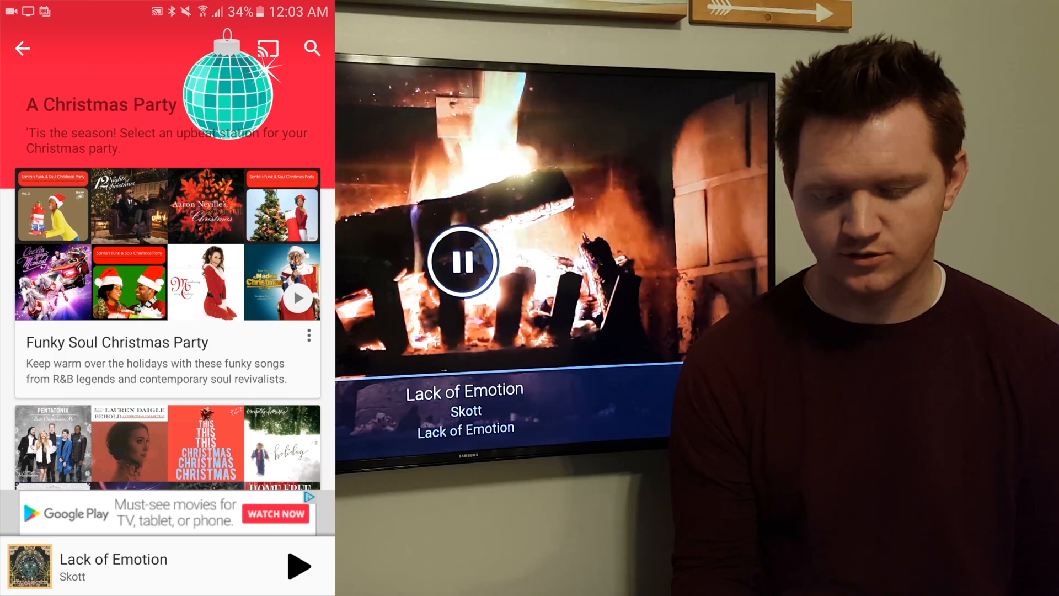
- Show the cast device list (Basement TV, Chromecast, Kitchen Home) from the A Christmas Party page
{"action": "left_click", "coordinate": [267, 48]}
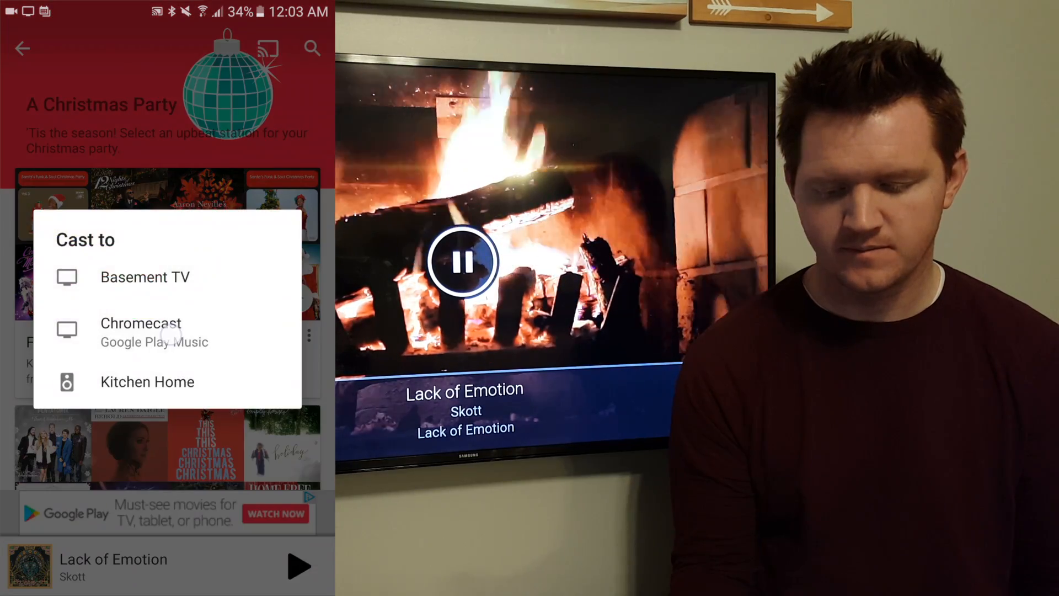